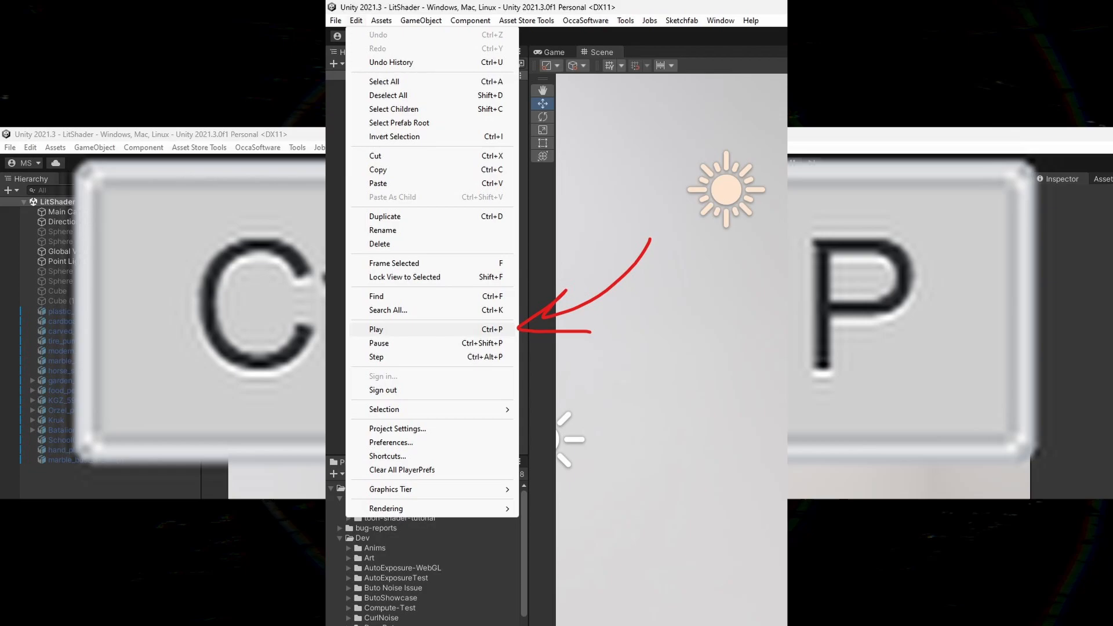
Step: Leave play mode via Edit > Play, returning to the LitShader scene view
click(376, 328)
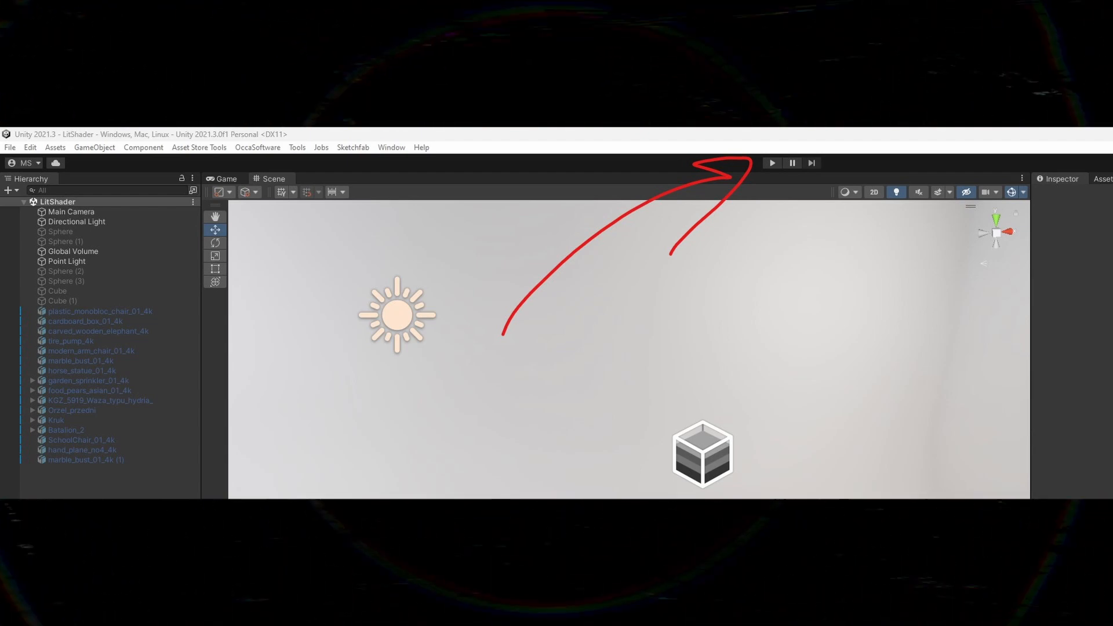
Step: Toggle play mode with the Ctrl+P shortcut while showing the Edit menu's Shortcuts entry
key(ctrl+p)
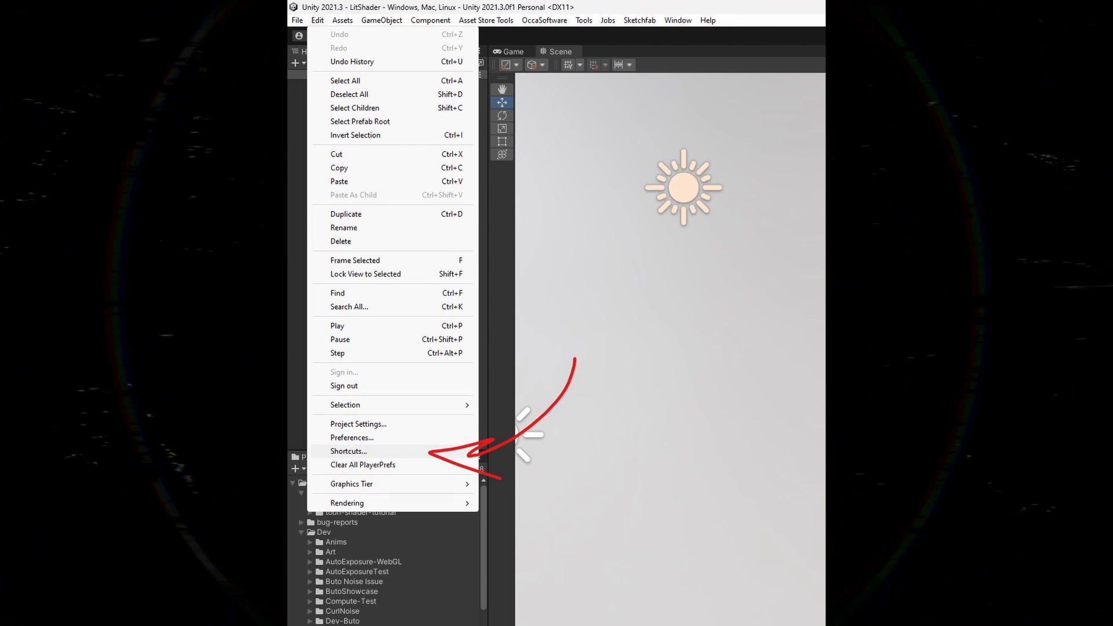
Step: Close the Edit menu and toggle play mode off with Ctrl+P
click(347, 451)
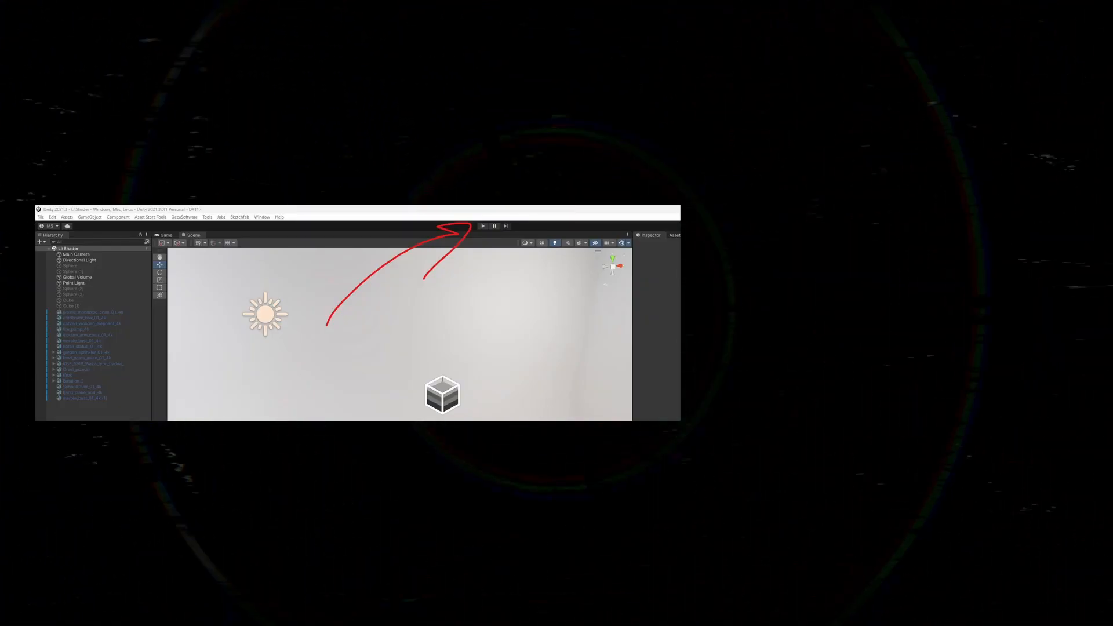
key(ctrl+p)
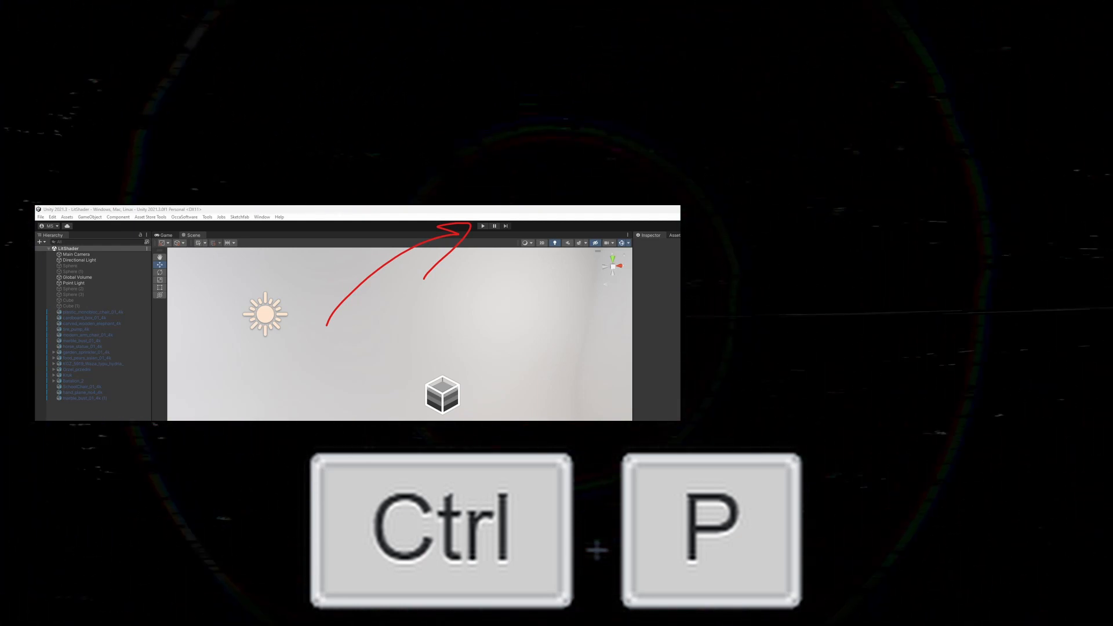